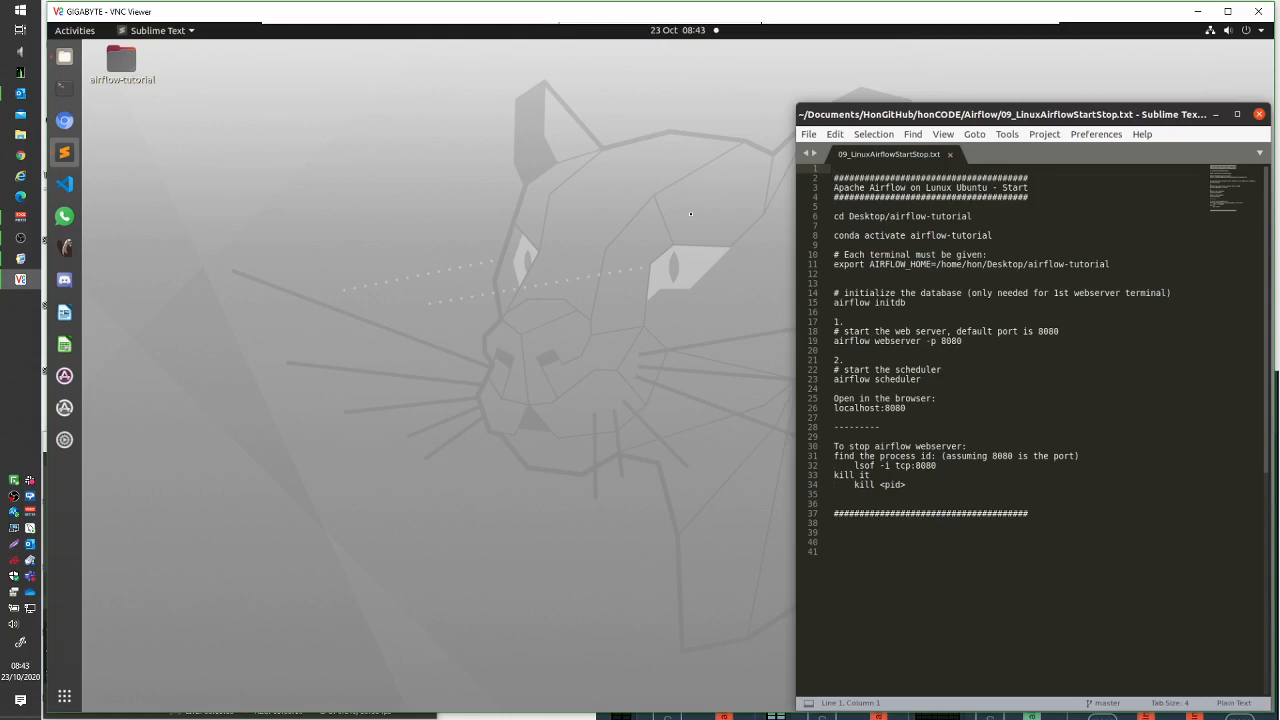
pyautogui.moveTo(660, 84)
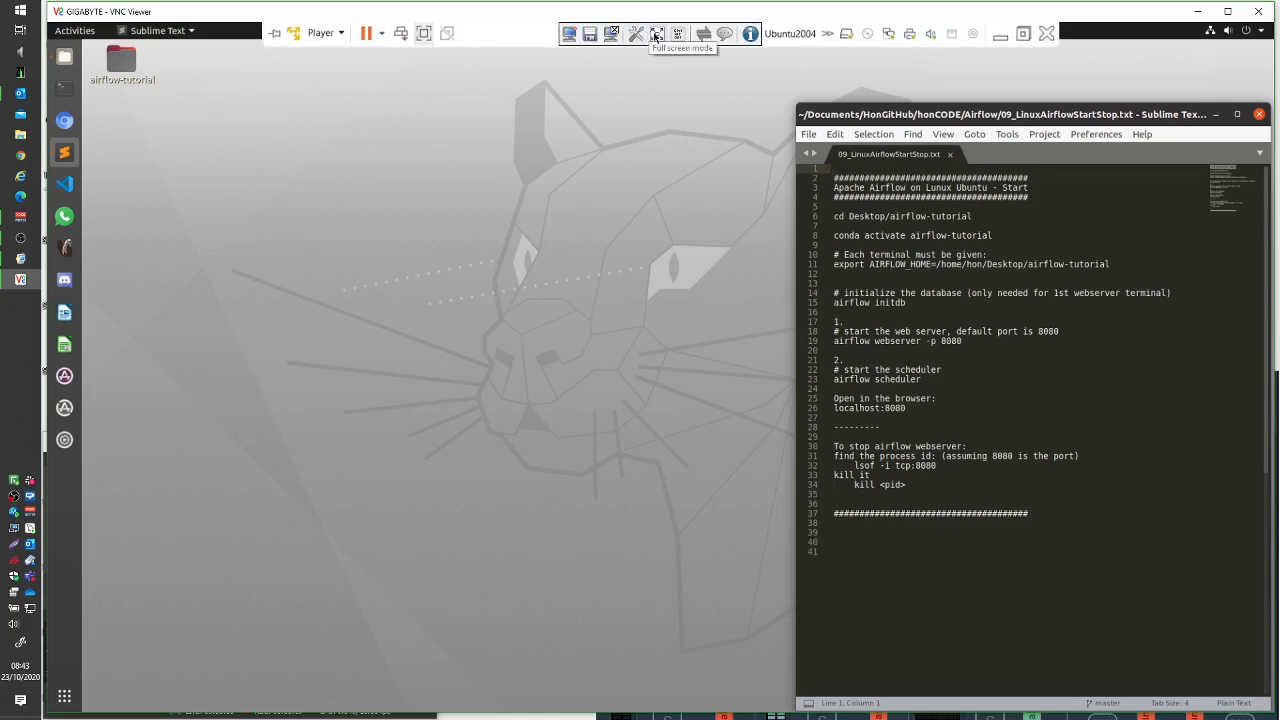
# - Show the remote Ubuntu desktop in full-screen mode
pyautogui.click(656, 32)
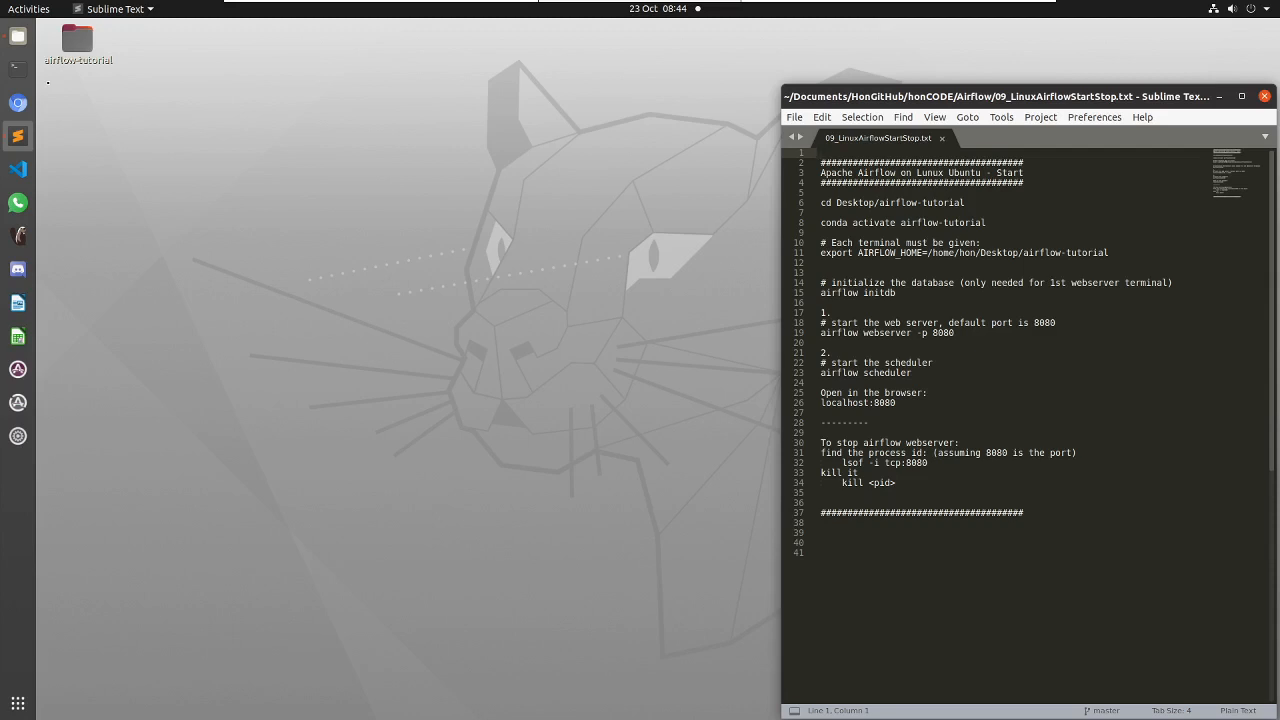
# - Select the 'cd Desktop/airflow-tutorial' line in the notes for copying
pyautogui.click(822, 152)
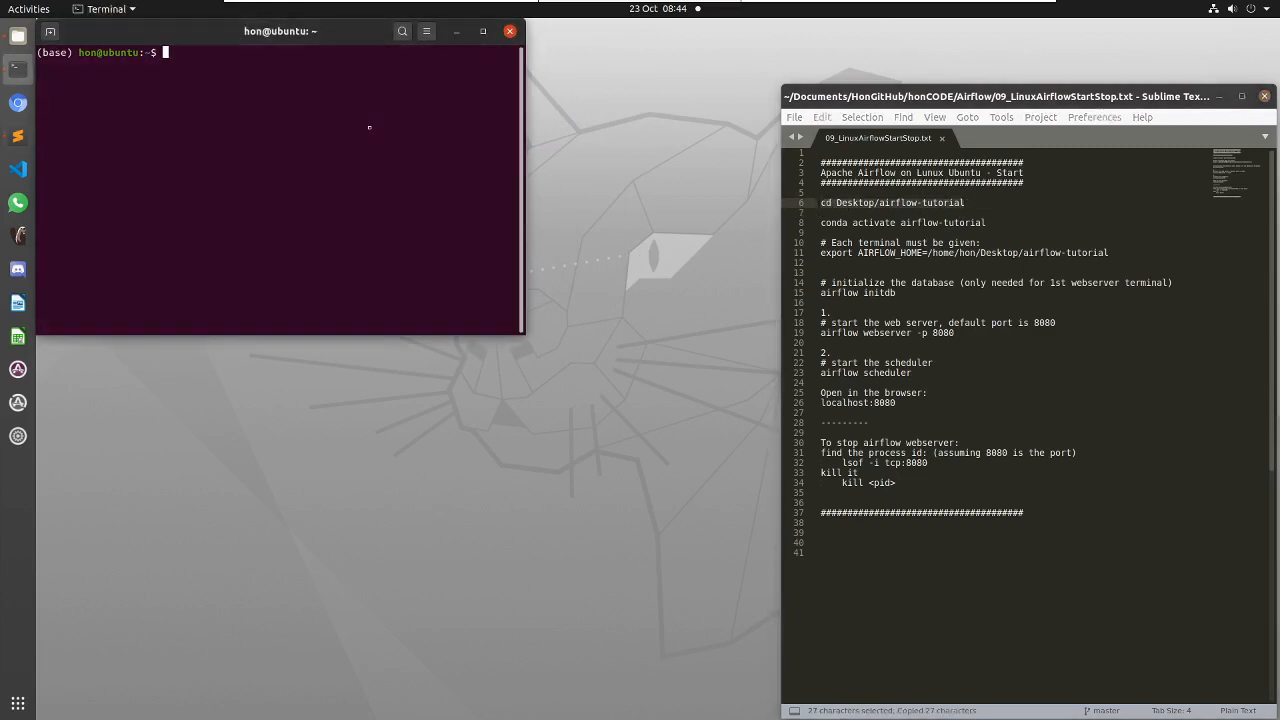
# - Run cd Desktop/airflow-tutorial and conda activate airflow-tutorial, then enter airflow initdb
pyautogui.press('Return')
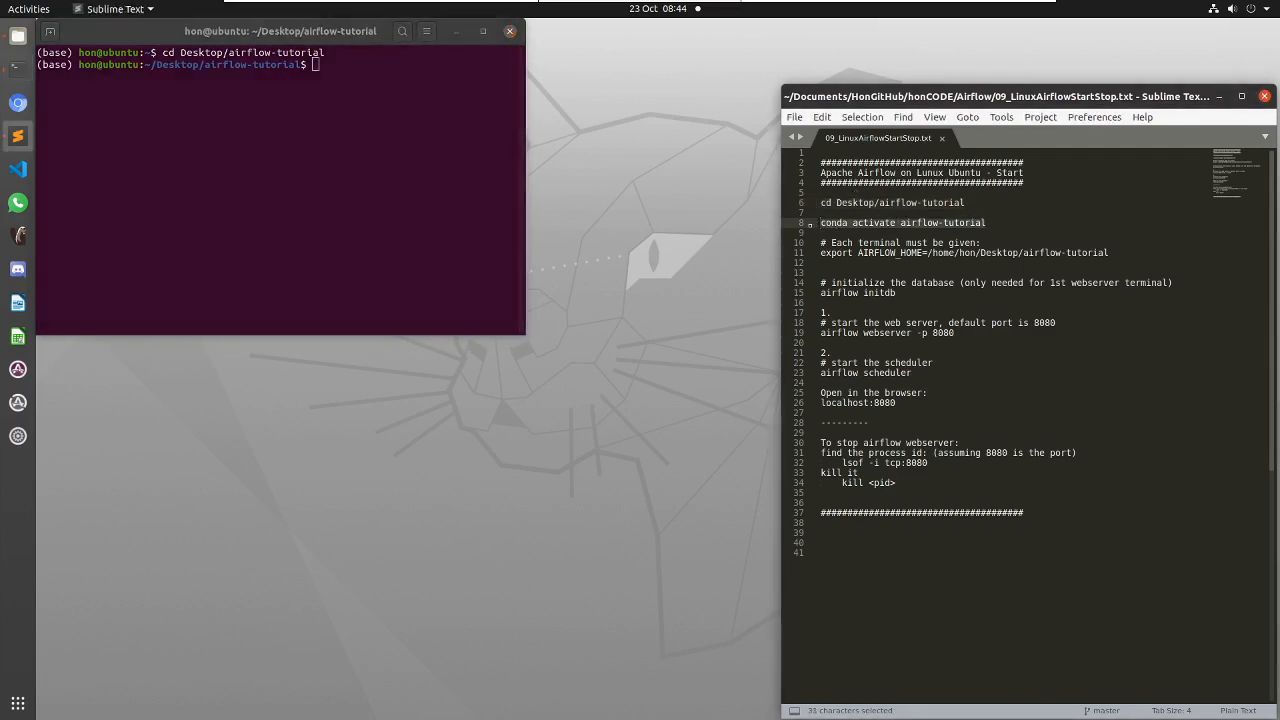
pyautogui.press('ctrl+c')
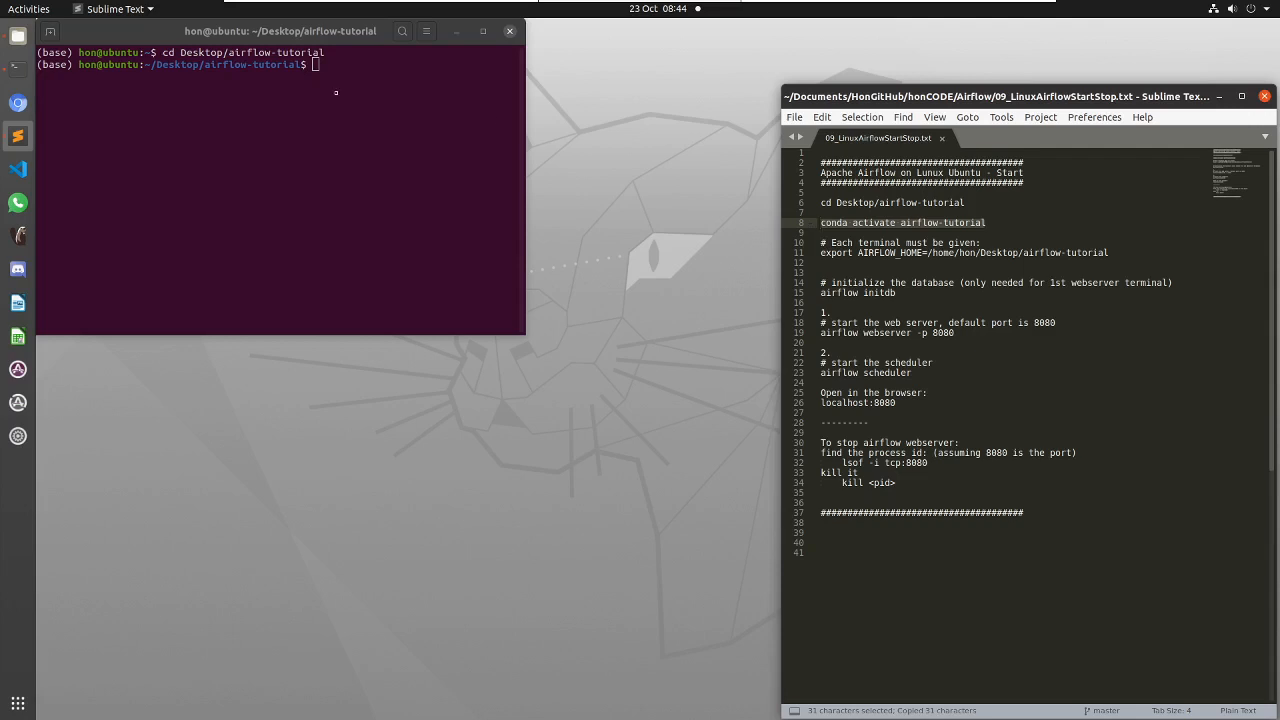
pyautogui.write('conda activate airflow-tutorial')
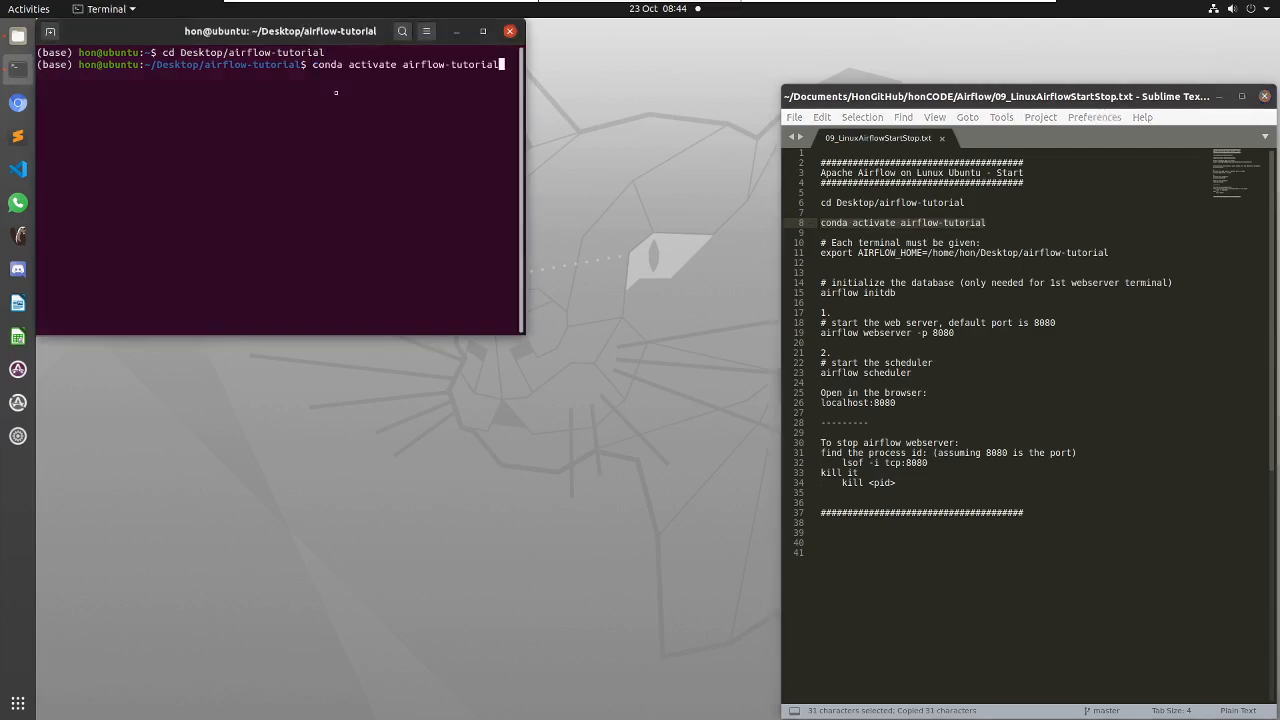
pyautogui.press('Return')
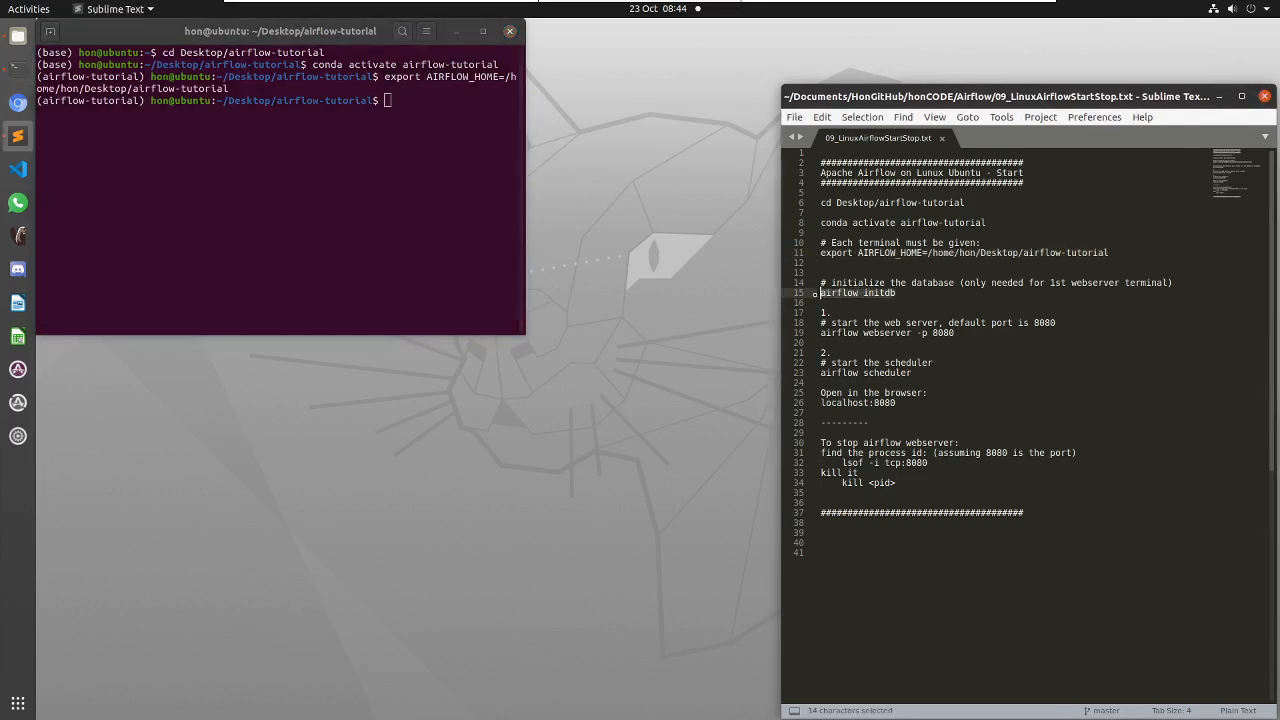
pyautogui.press('ctrl+c')
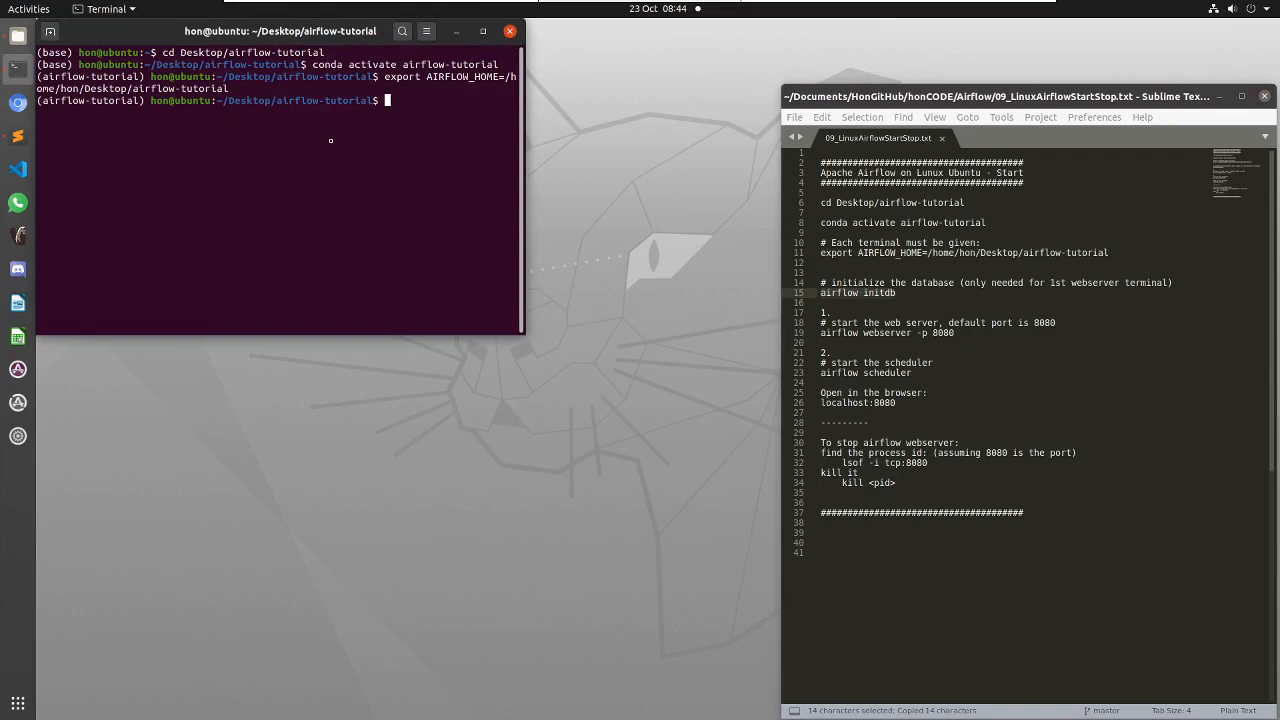
pyautogui.write('airflow initdb')
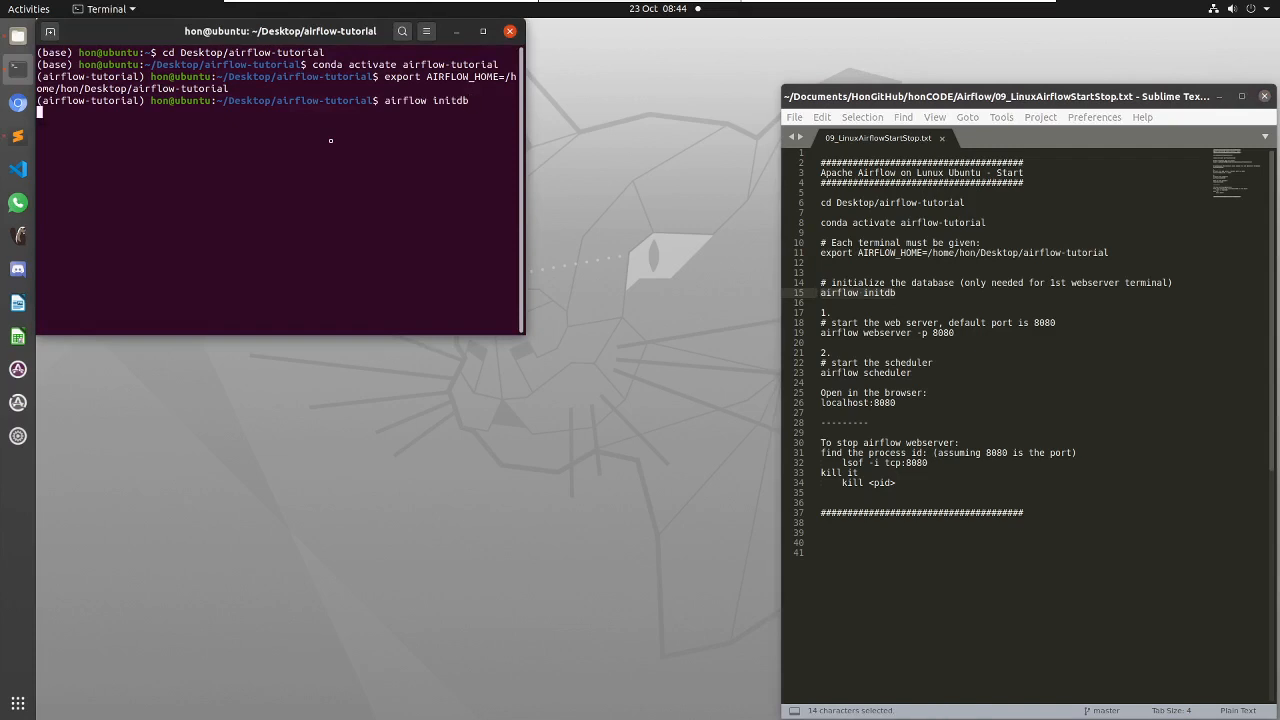
# - Run airflow initdb, which finishes but reports a syntax error in the core_concepts DAG
pyautogui.press('Return')
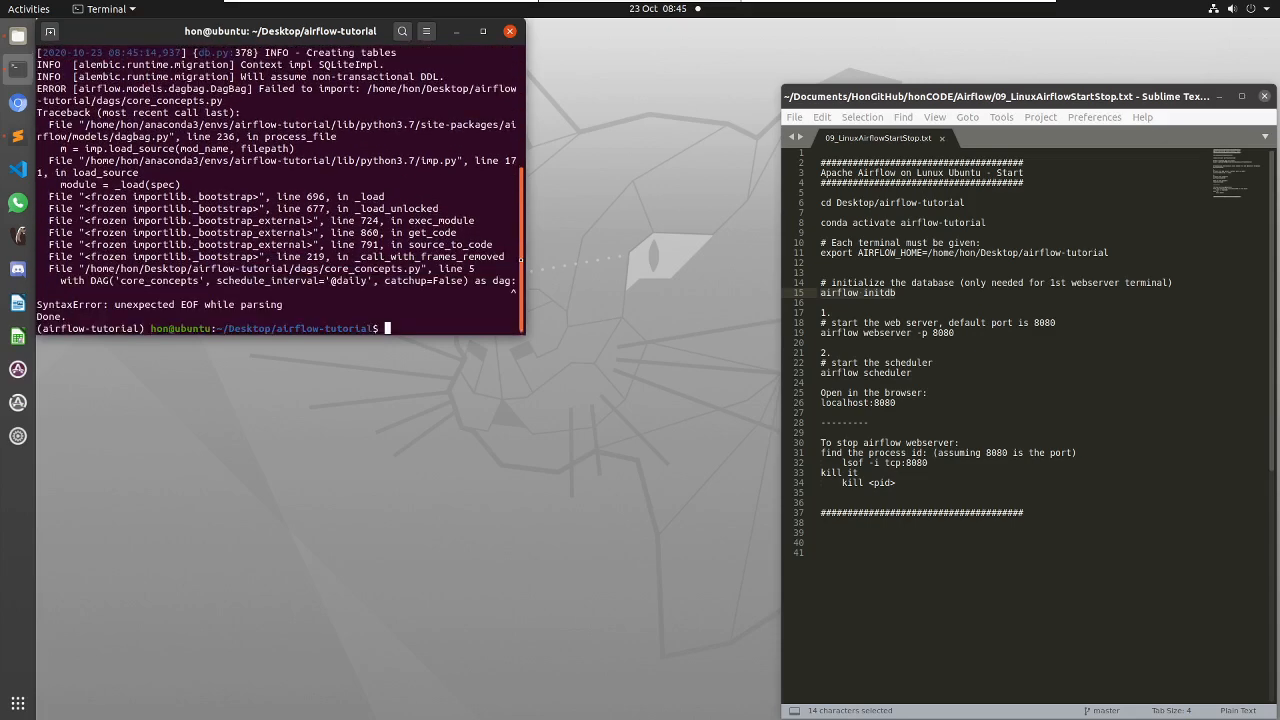
pyautogui.moveTo(970, 332)
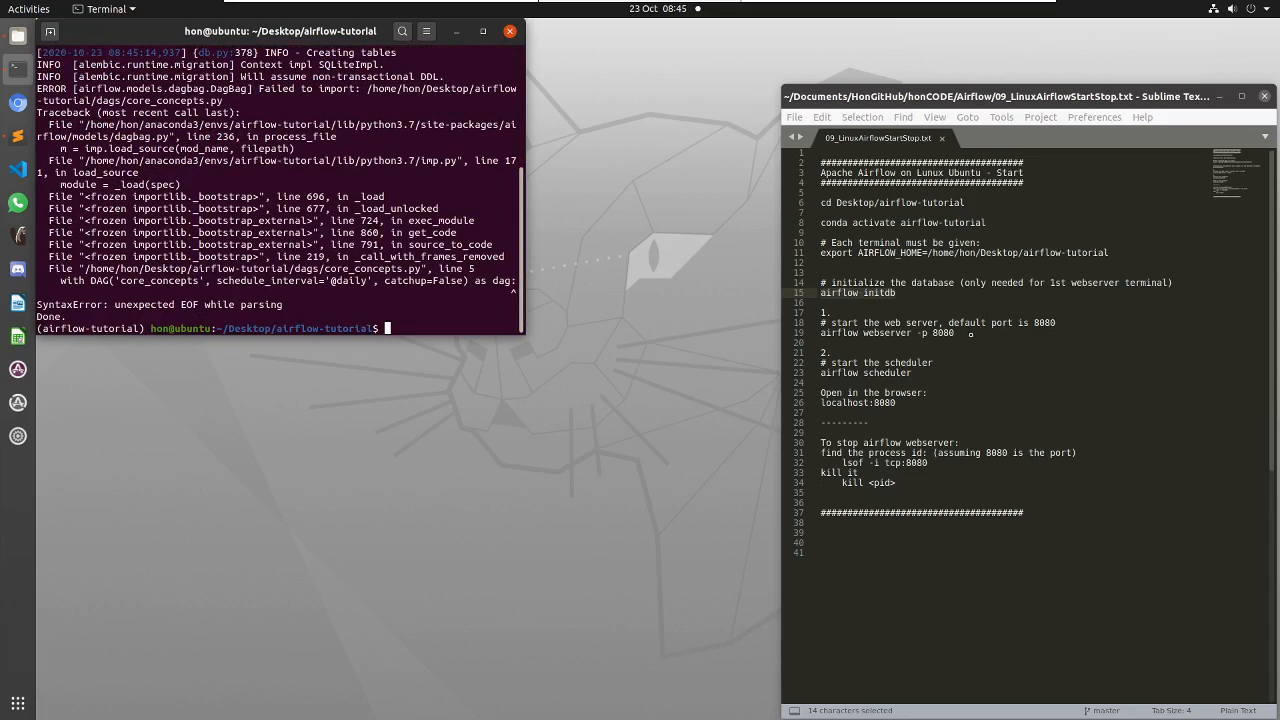
# - Run 'airflow webserver -p 8080' copied from the notes to start the webserver
pyautogui.click(888, 332)
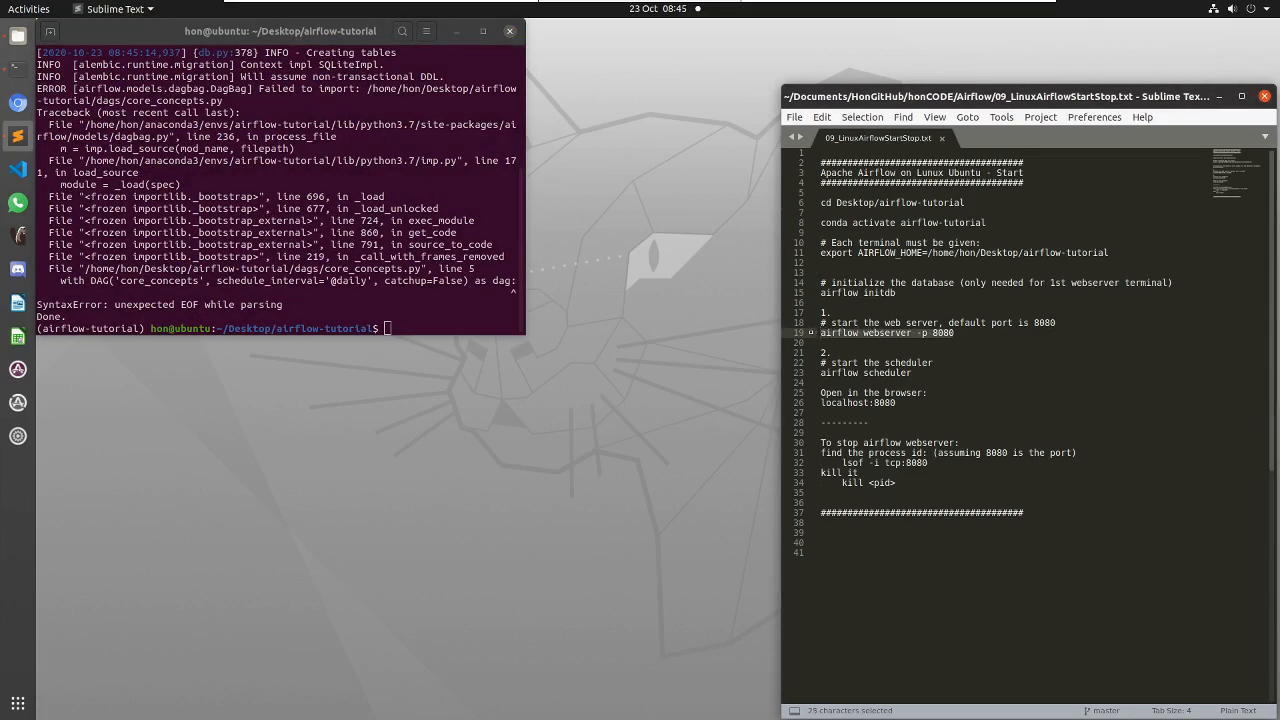
pyautogui.press('ctrl+c')
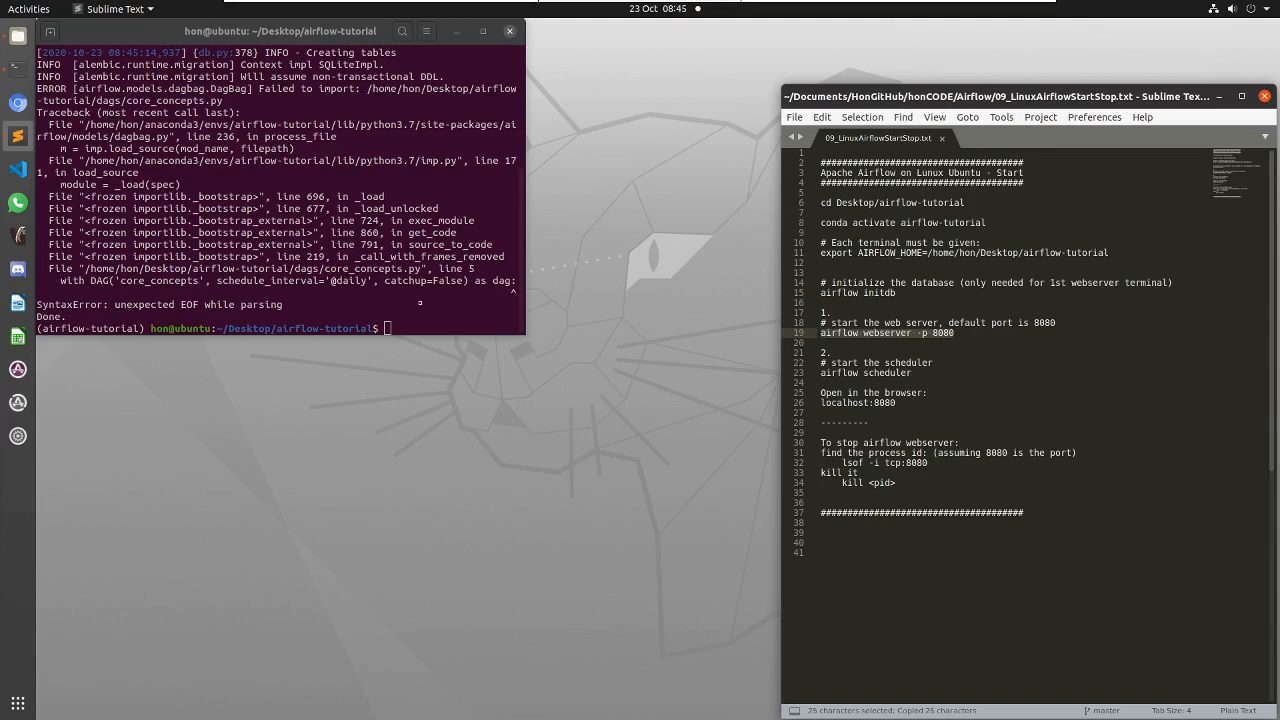
pyautogui.write('airflow webserver -p 8080')
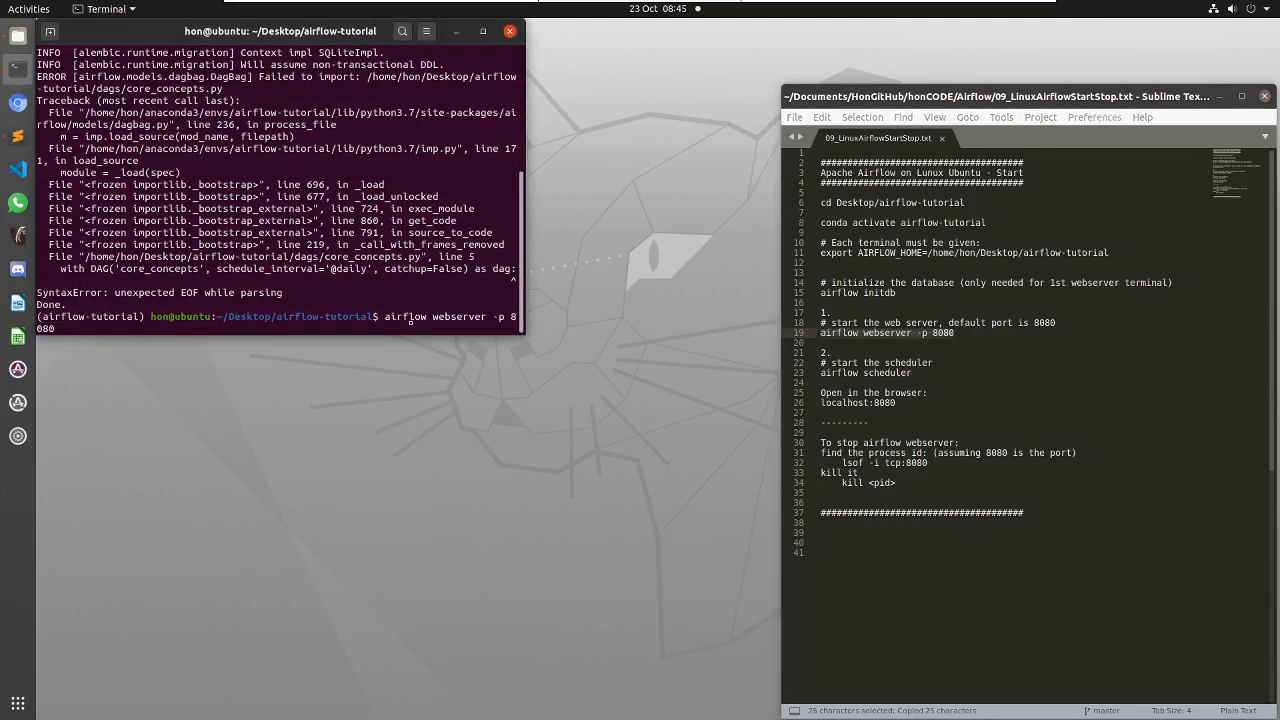
pyautogui.press('Return')
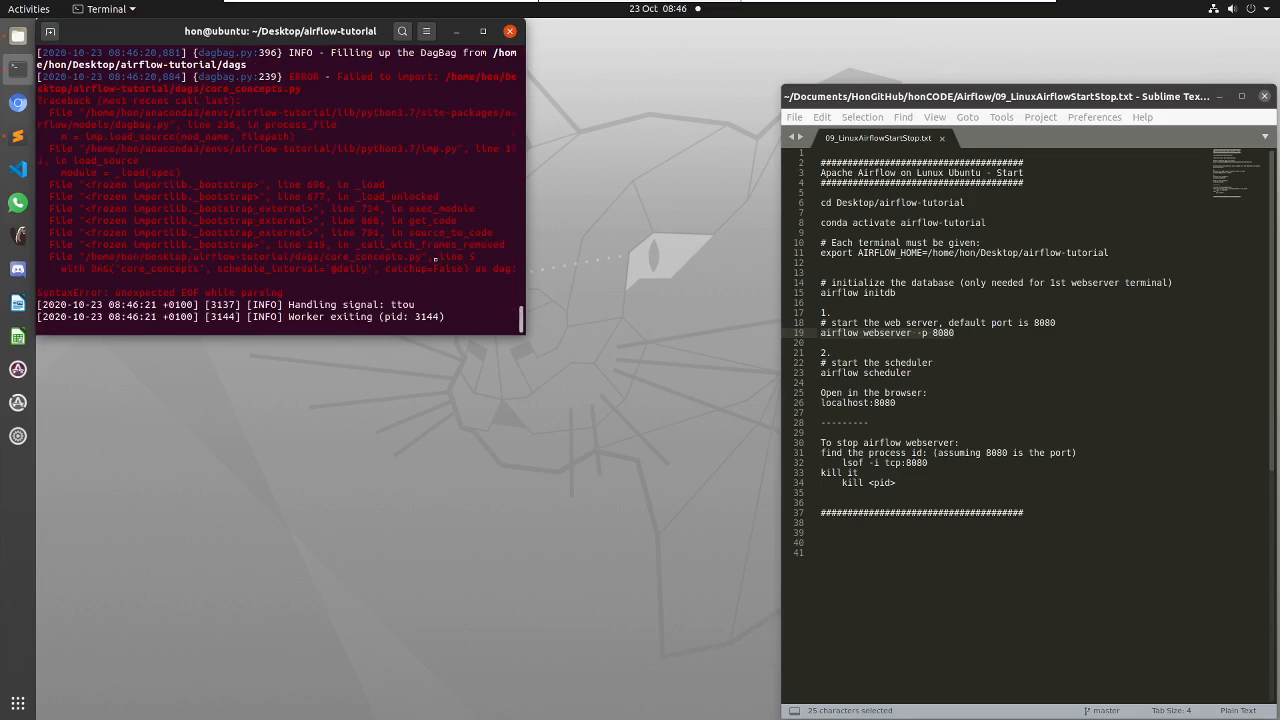
pyautogui.moveTo(300, 264)
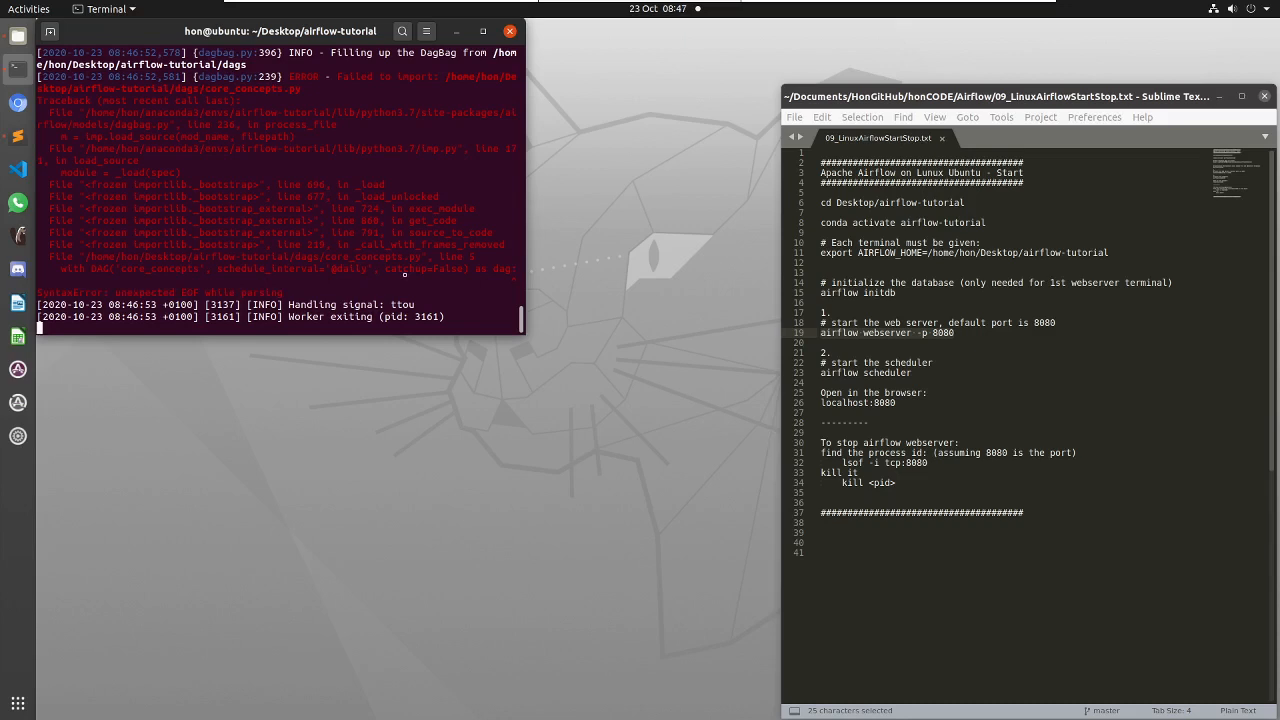
pyautogui.moveTo(486, 304)
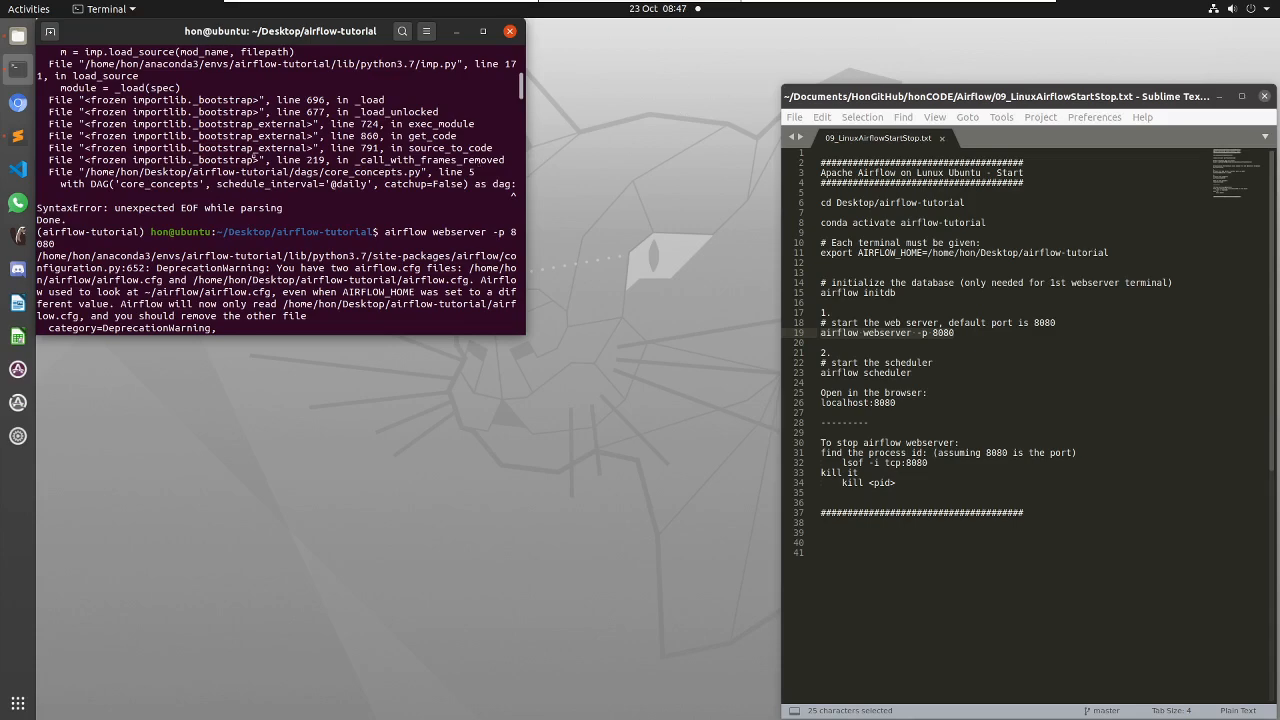
pyautogui.moveTo(16, 168)
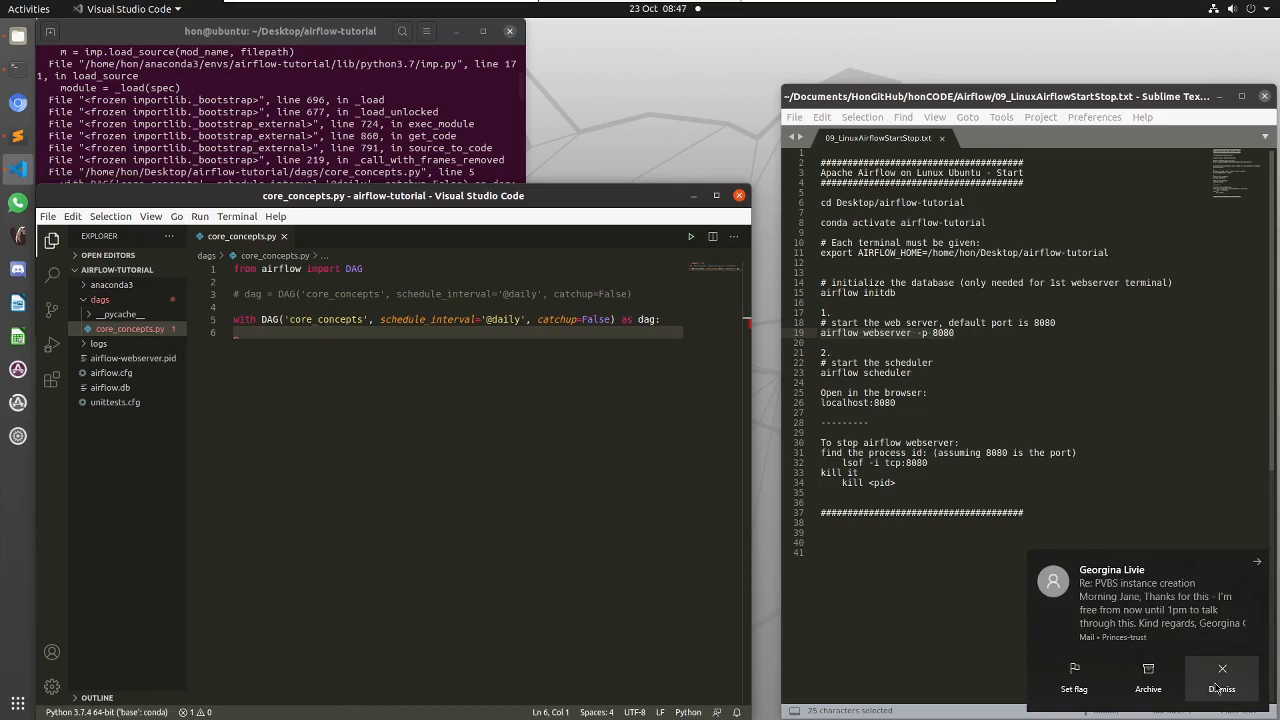
# - Comment out the 'with DAG(...) as dag:' line in core_concepts.py and save the file
pyautogui.click(1222, 688)
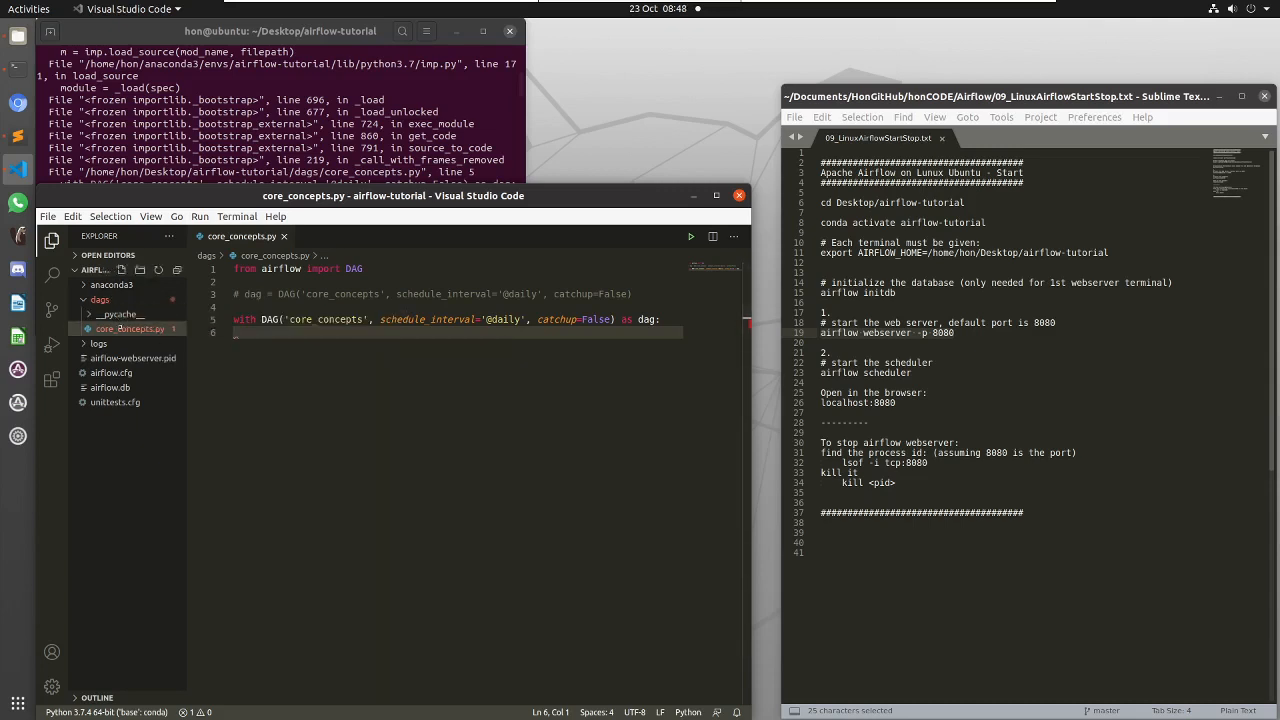
pyautogui.moveTo(132, 328)
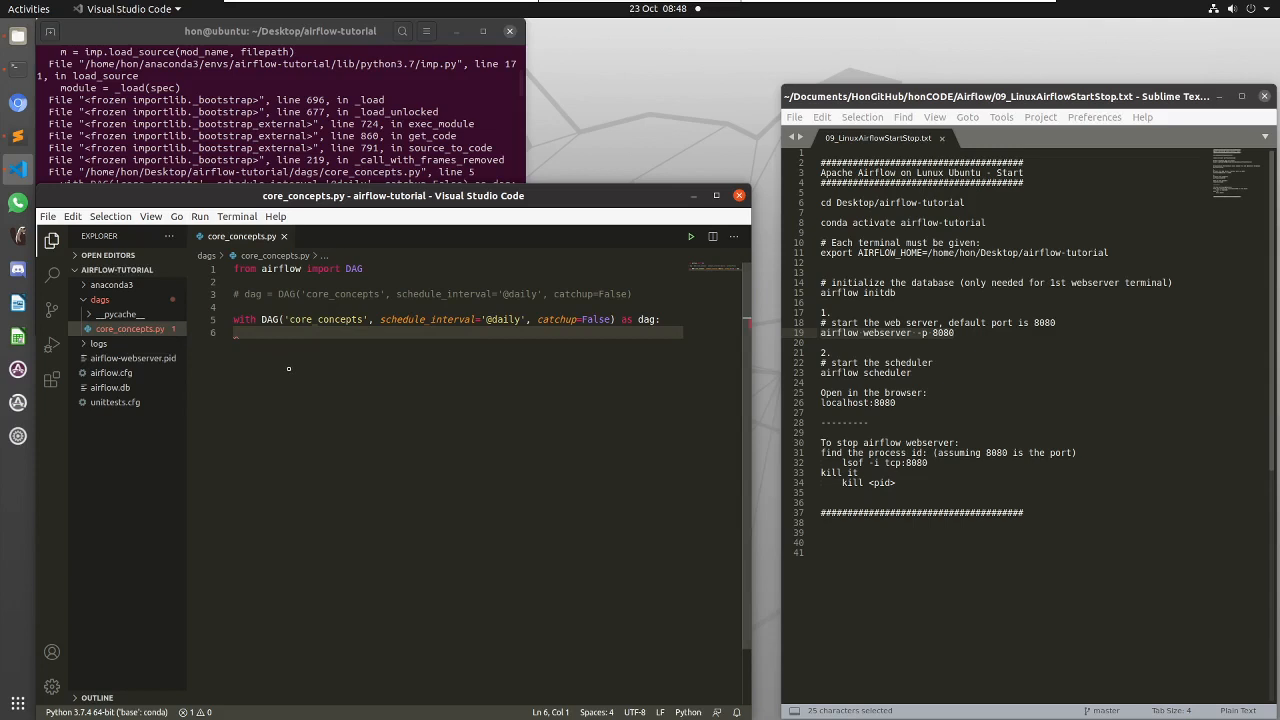
pyautogui.moveTo(132, 328)
pyautogui.write('##')
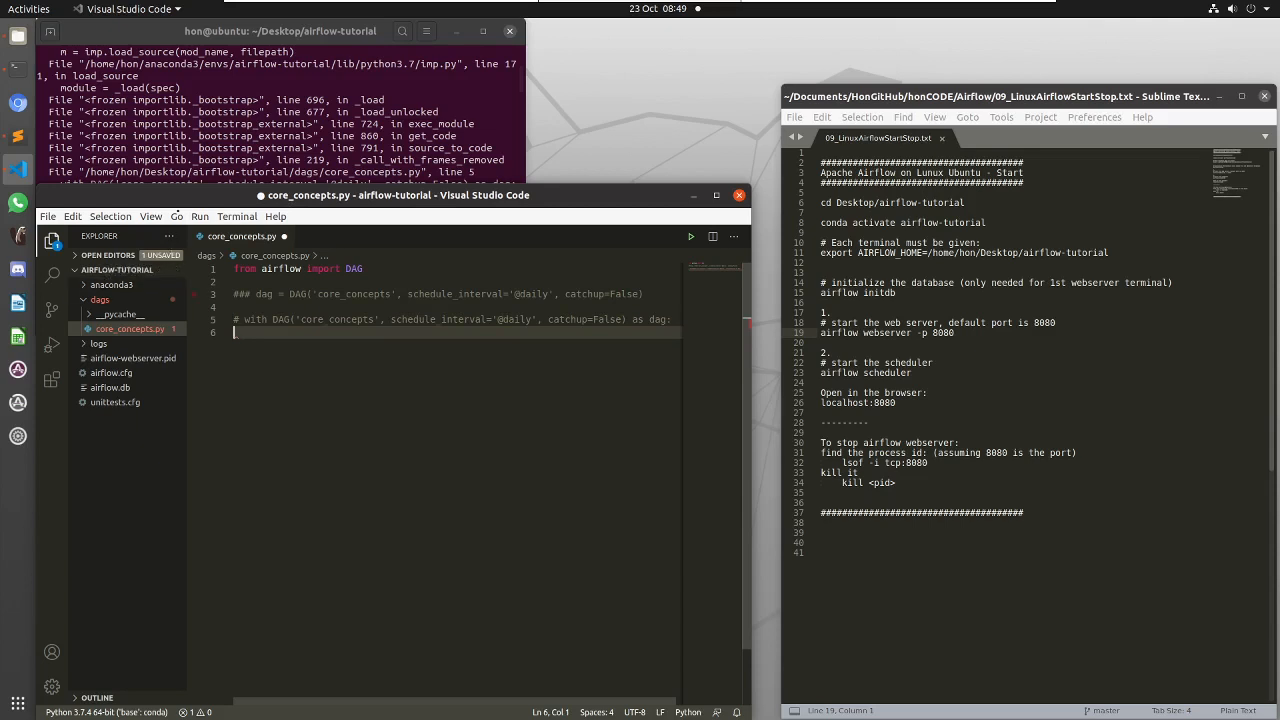
pyautogui.click(48, 216)
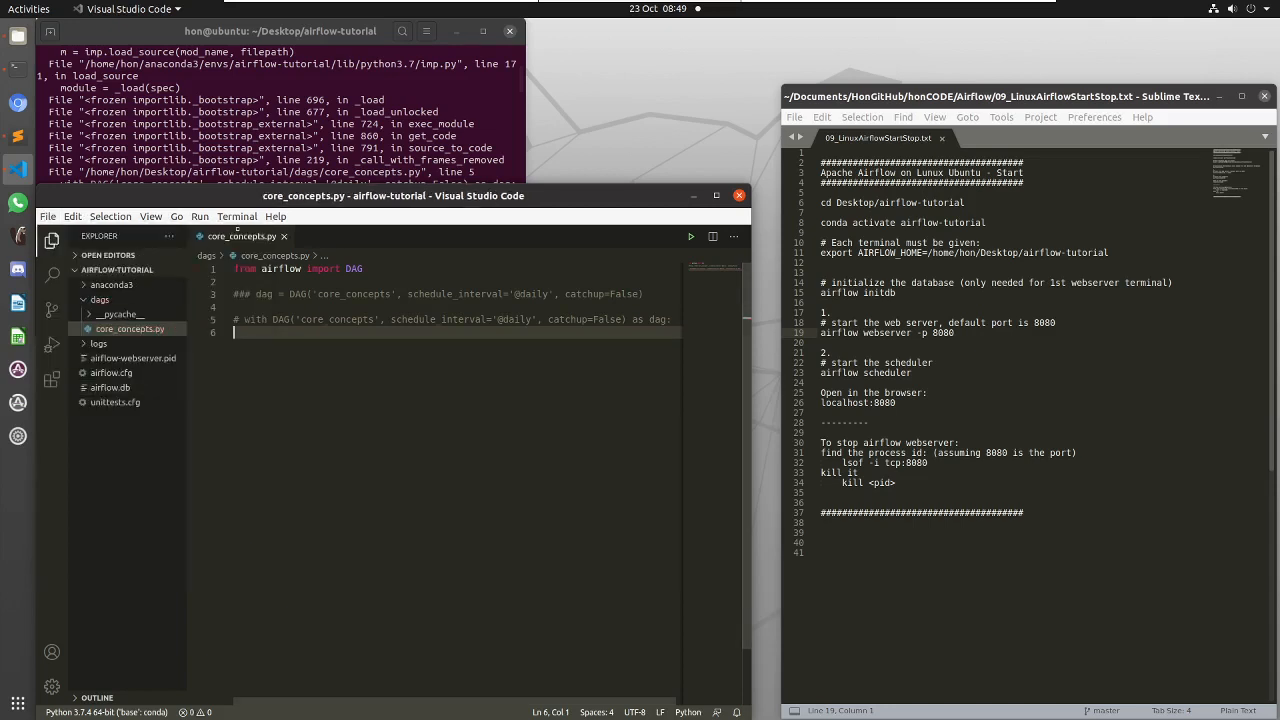
# - Bring the terminal forward and select the 'airflow initdb' command in the notes
pyautogui.click(284, 236)
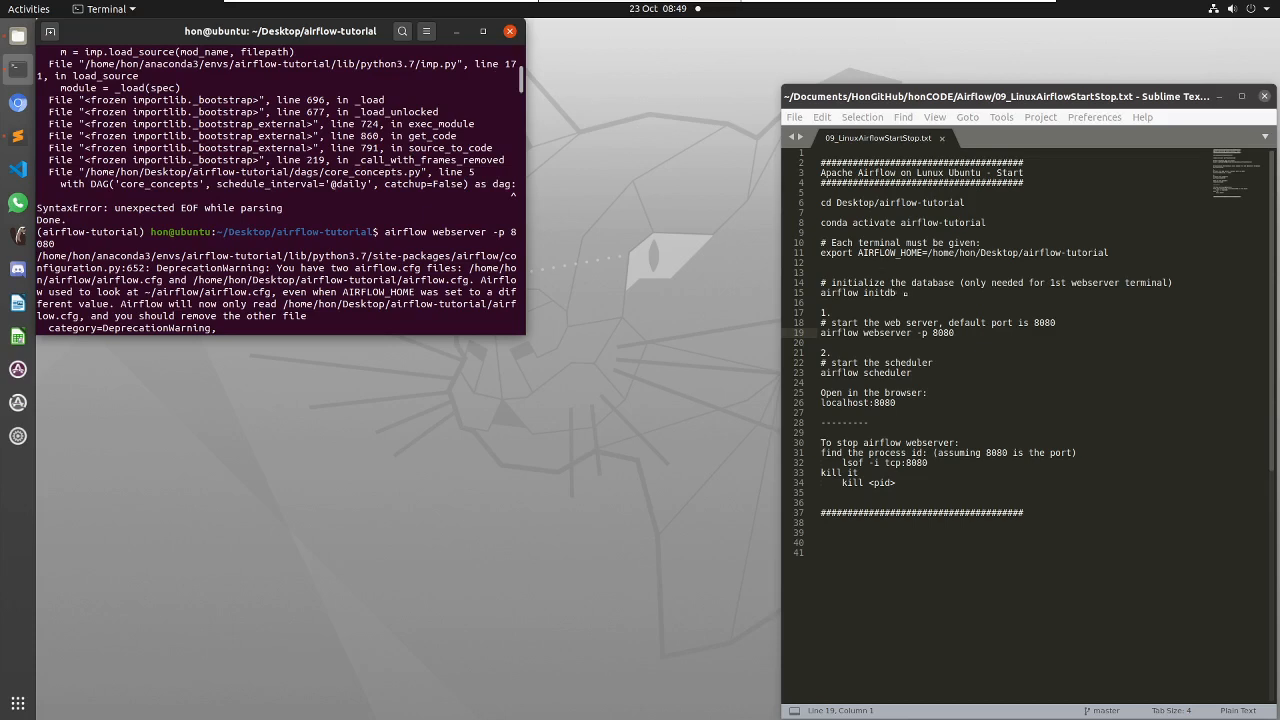
pyautogui.doubleClick(854, 292)
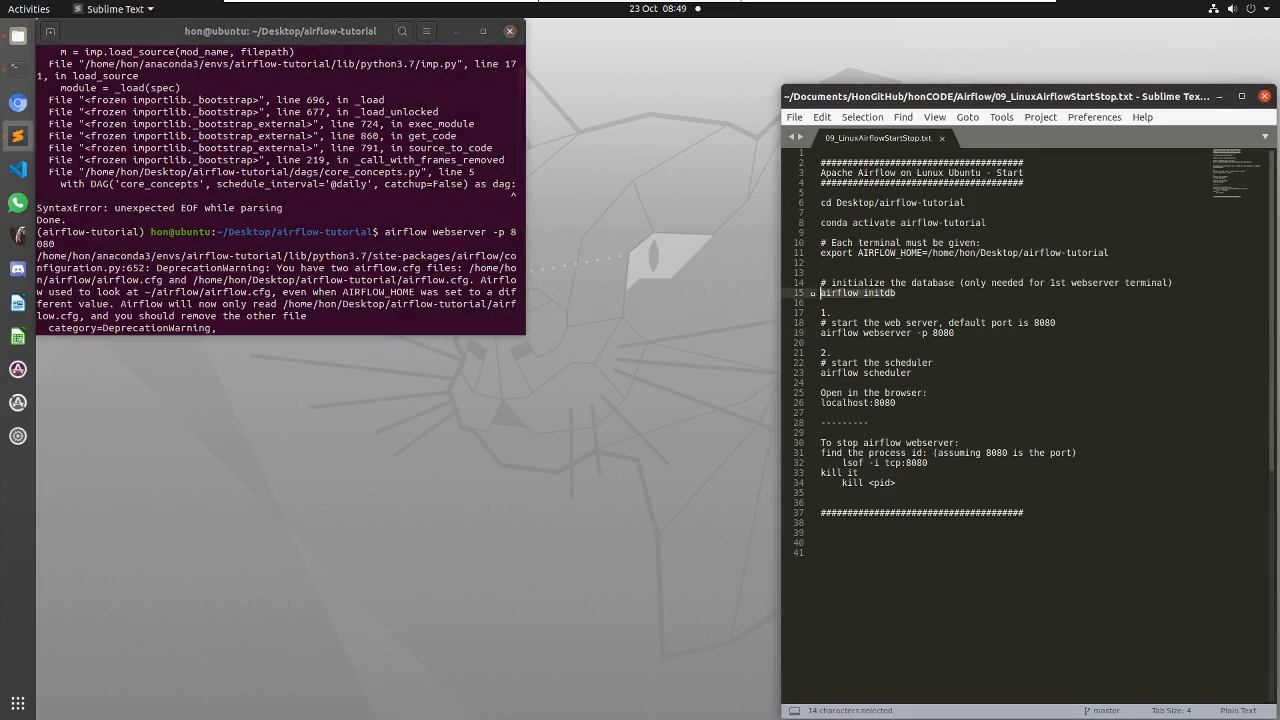
# - Stop the running webserver with Ctrl+C and enter airflow initdb again
pyautogui.press('ctrl+c')
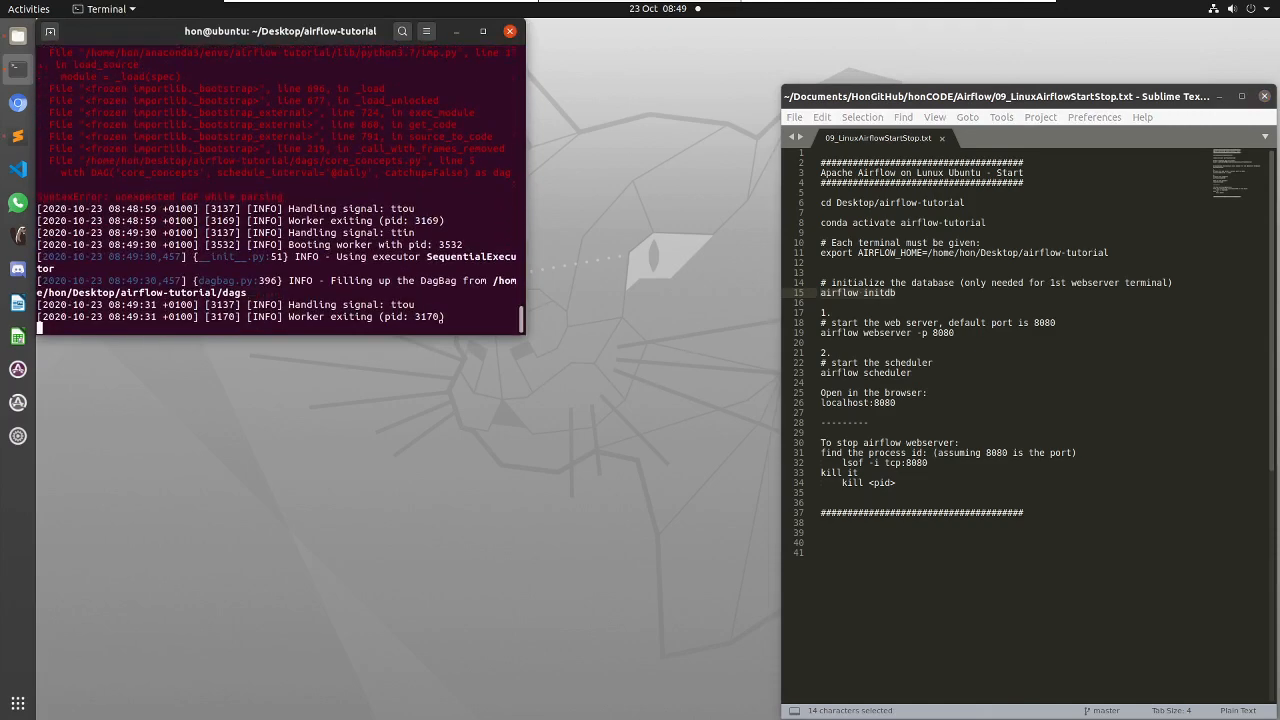
pyautogui.press('ctrl+c')
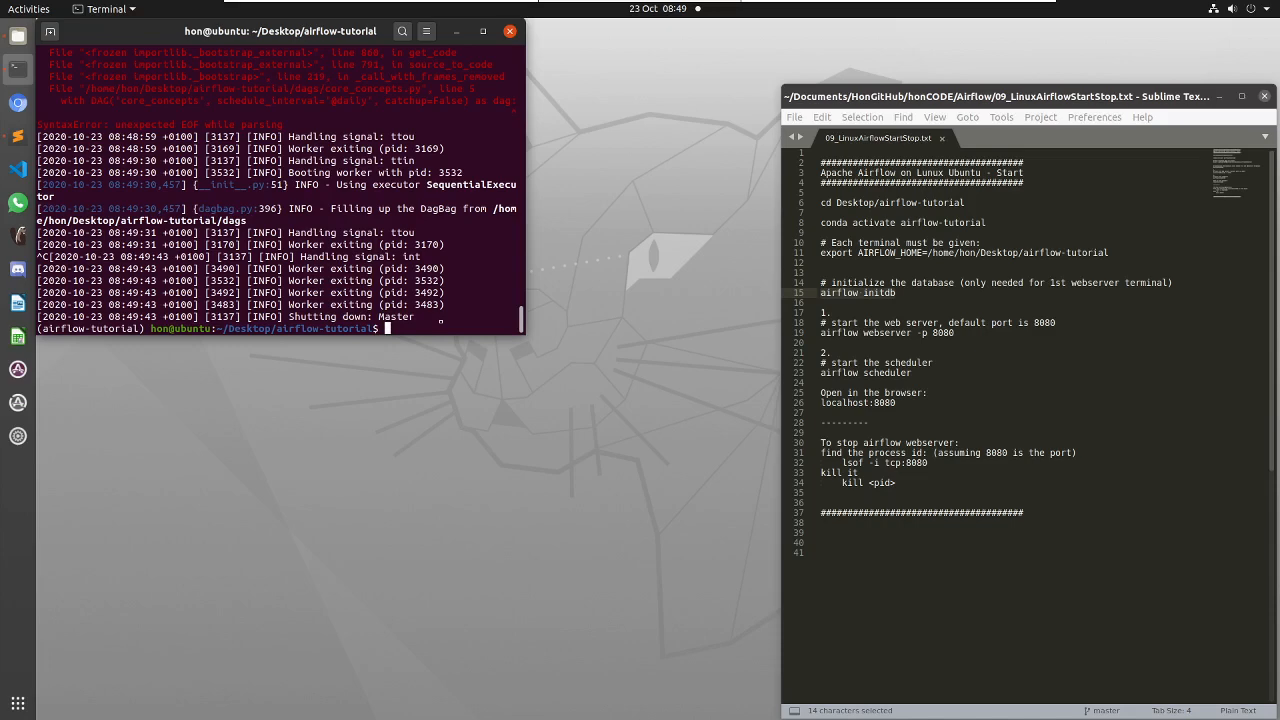
pyautogui.write('airflow initdb')
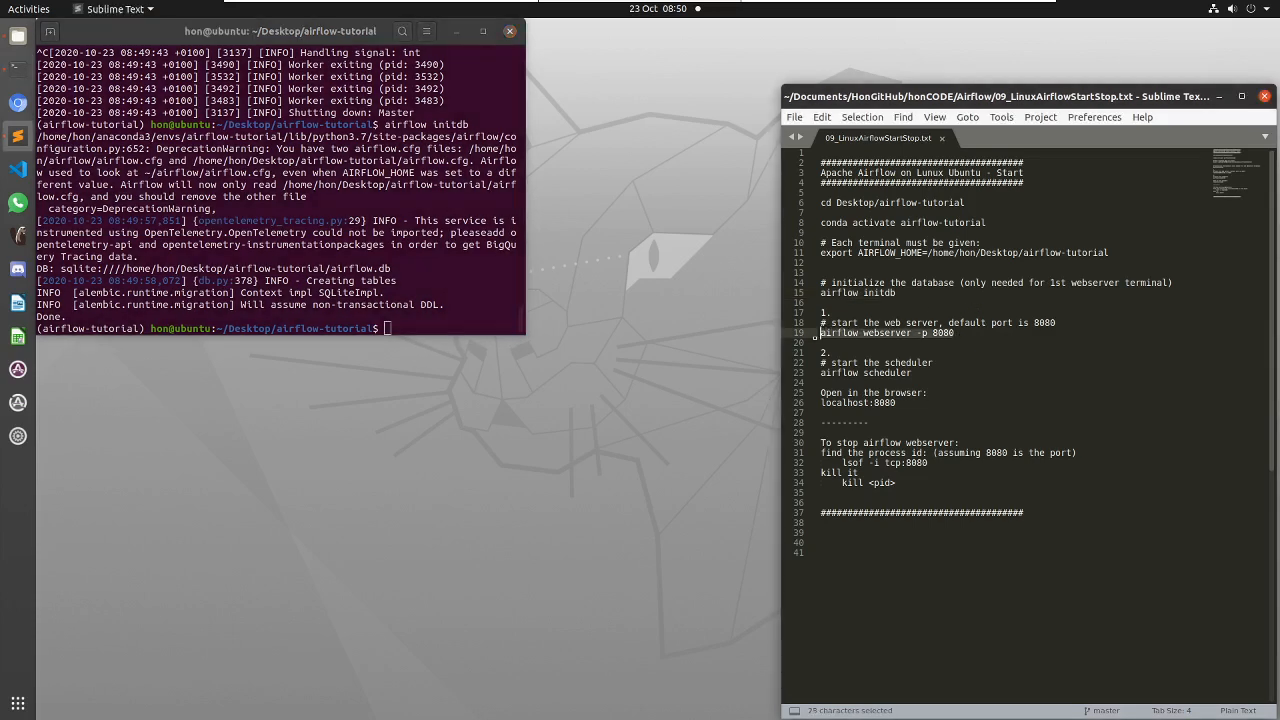
# - Restart the webserver with 'airflow webserver -p 8080' copied from the notes
pyautogui.press('ctrl+c')
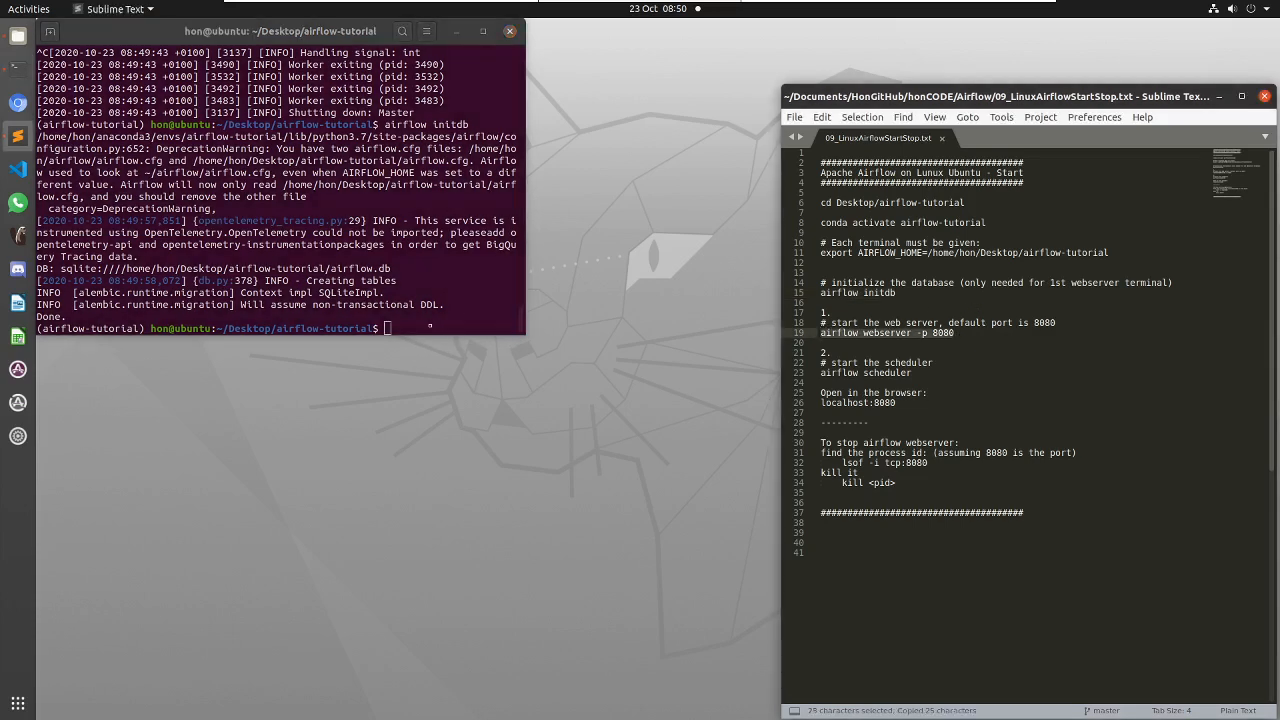
pyautogui.write('airflow webserver -p 8080')
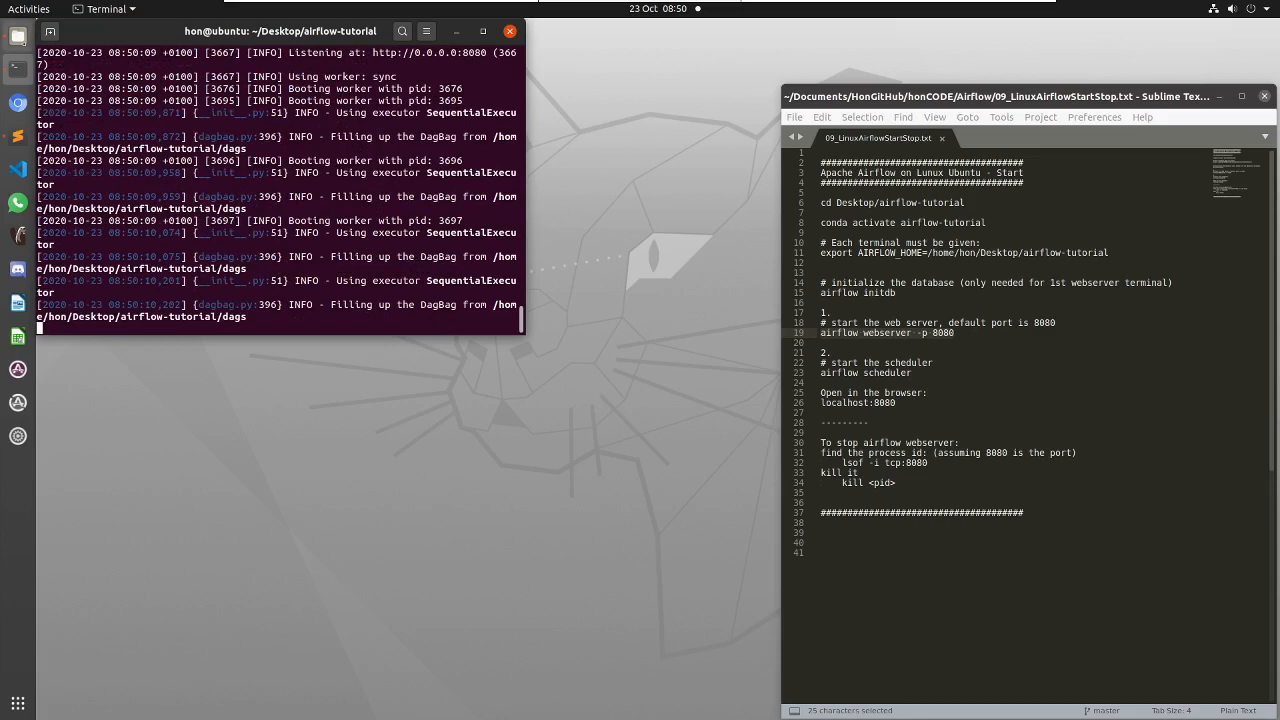
pyautogui.moveTo(18, 62)
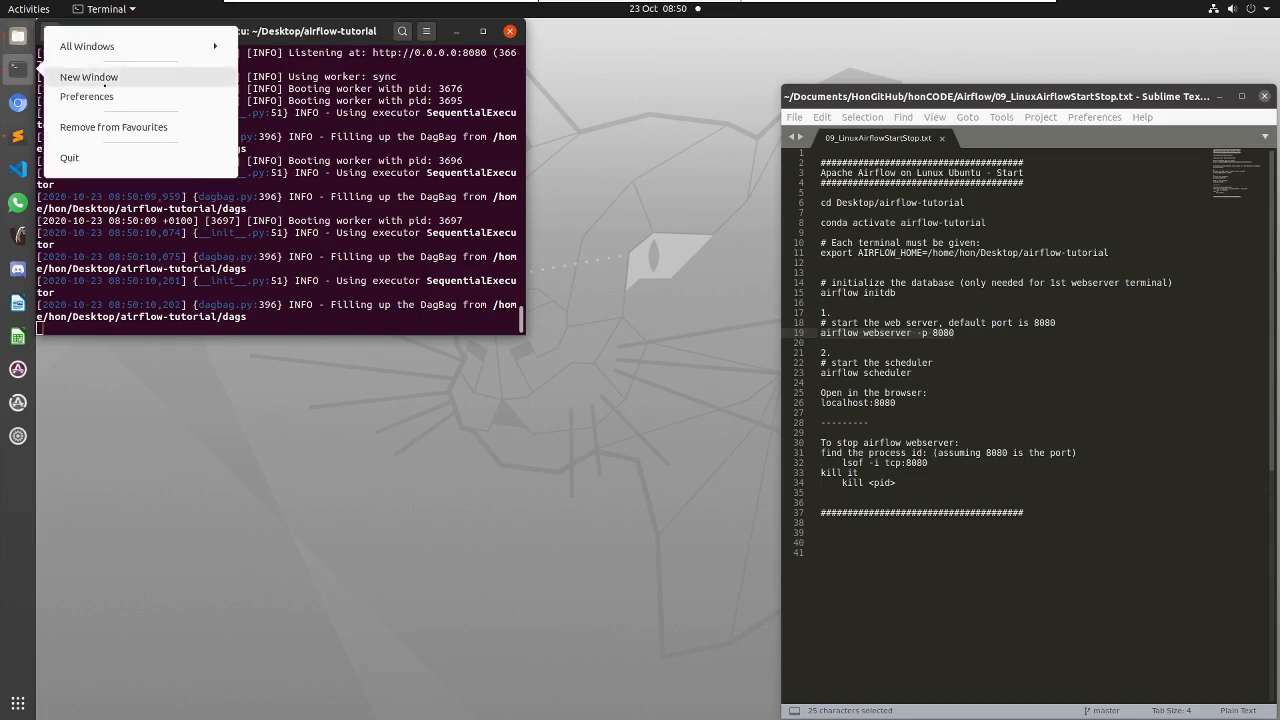
# - In a second terminal, enter airflow-tutorial, activate its conda environment, set AIRFLOW_HOME and start airflow scheduler
pyautogui.click(88, 76)
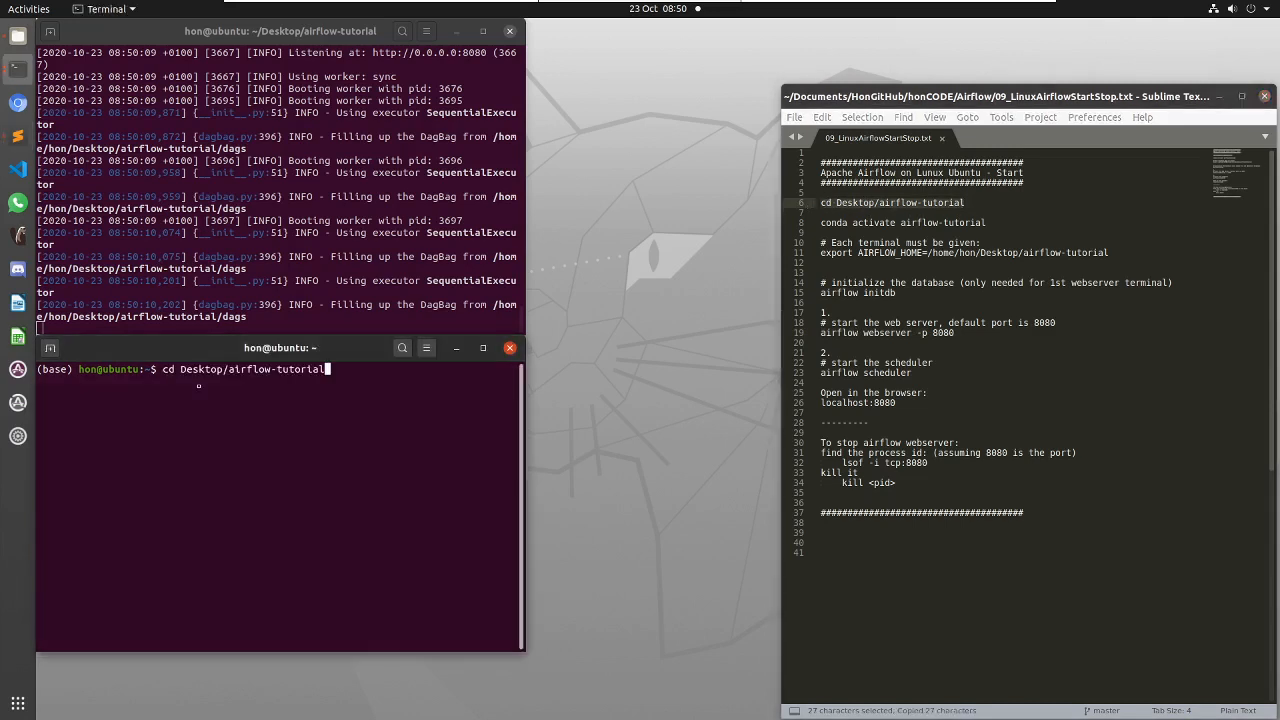
pyautogui.press('Return')
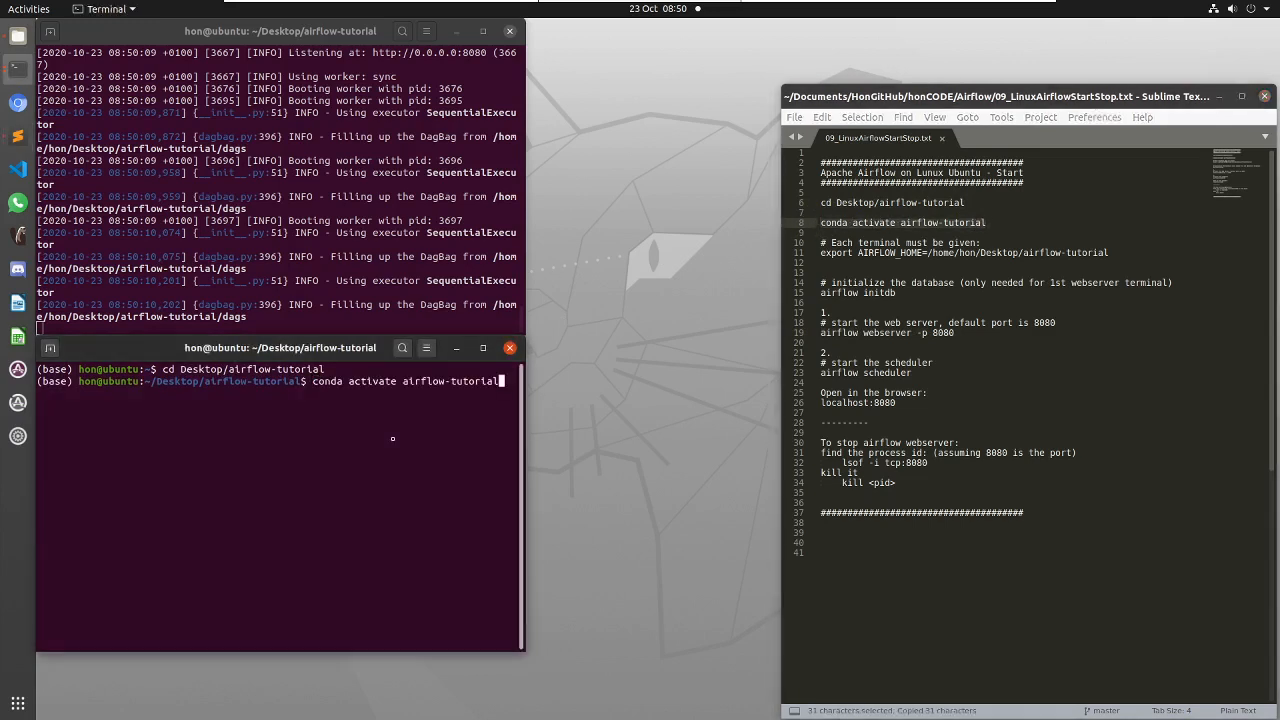
pyautogui.press('Return')
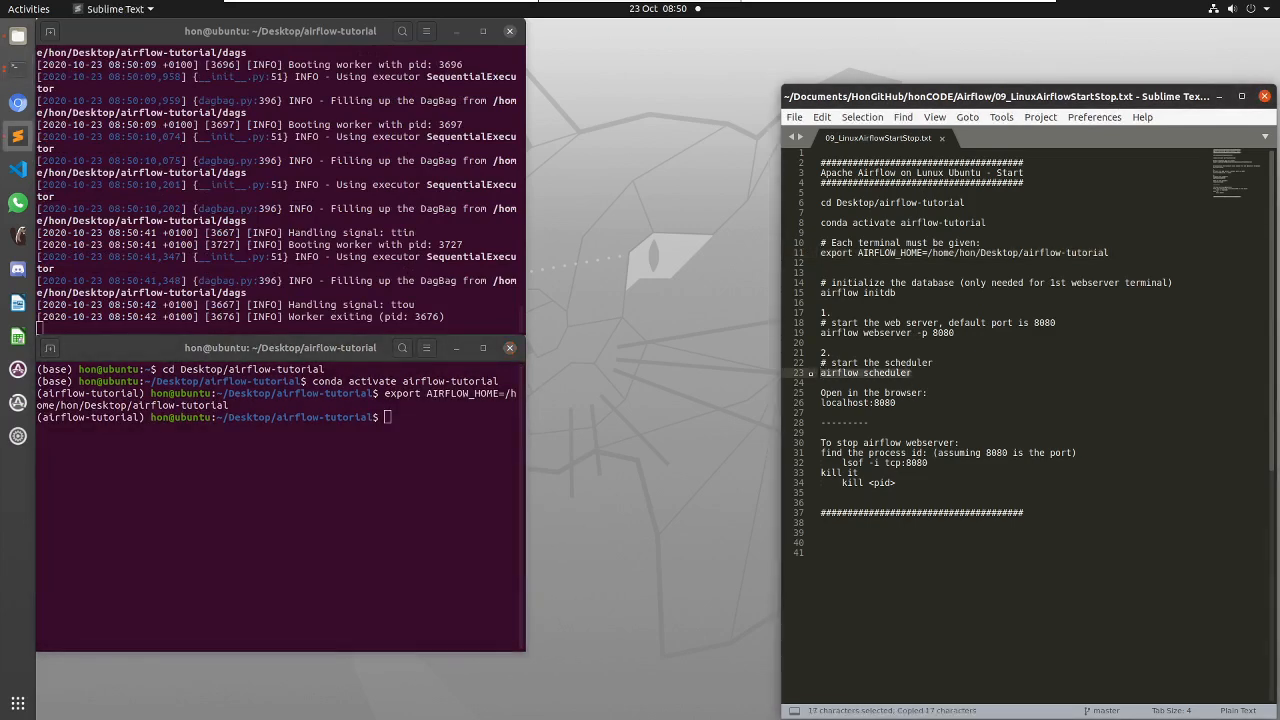
pyautogui.press('Return')
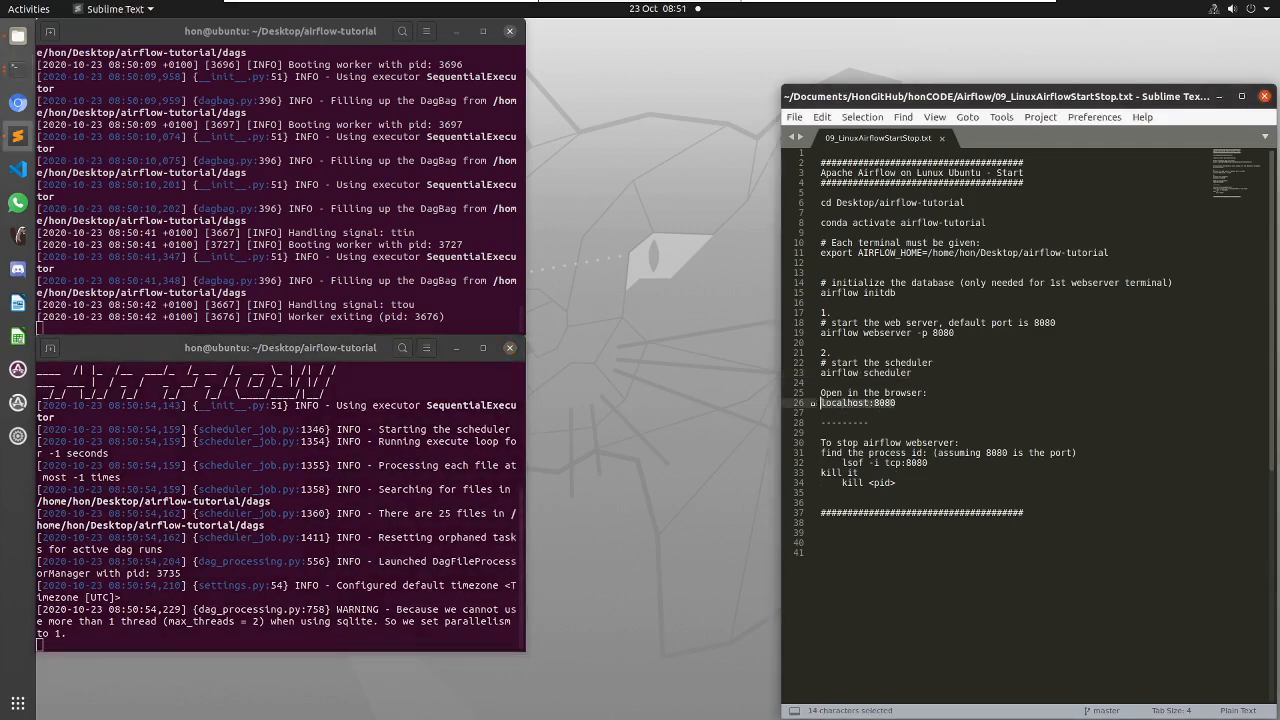
pyautogui.press('ctrl+c')
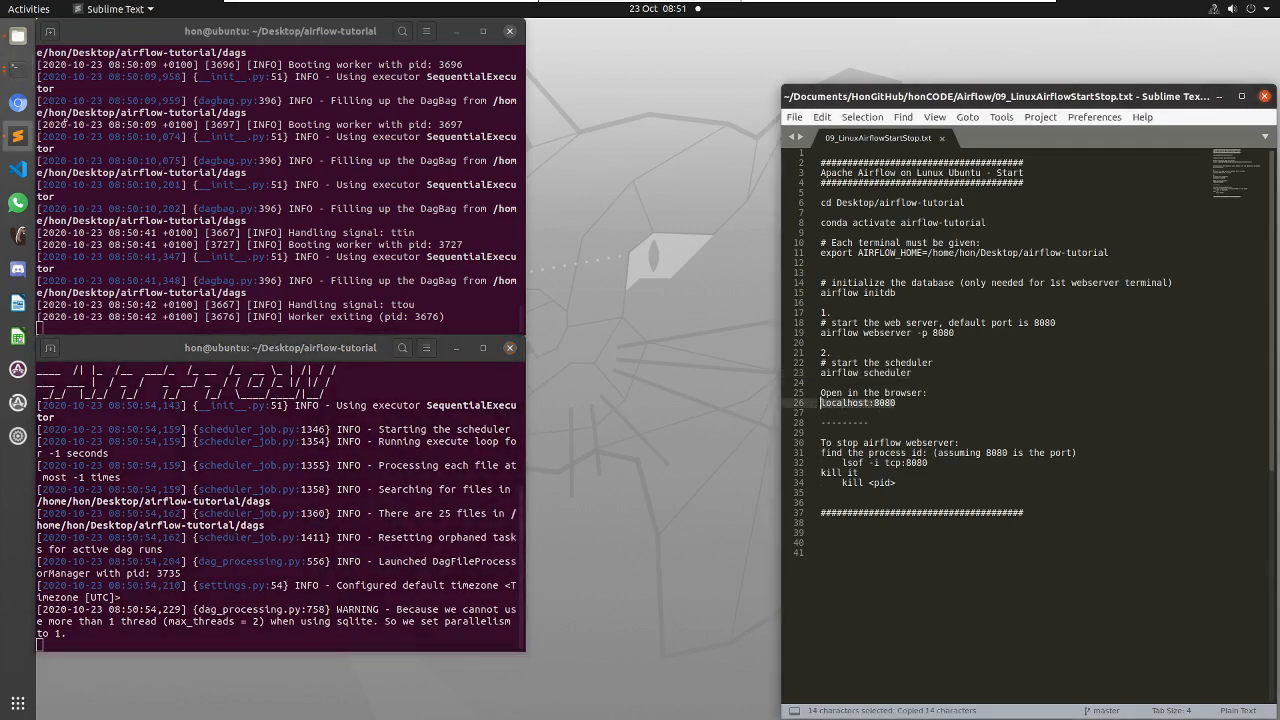